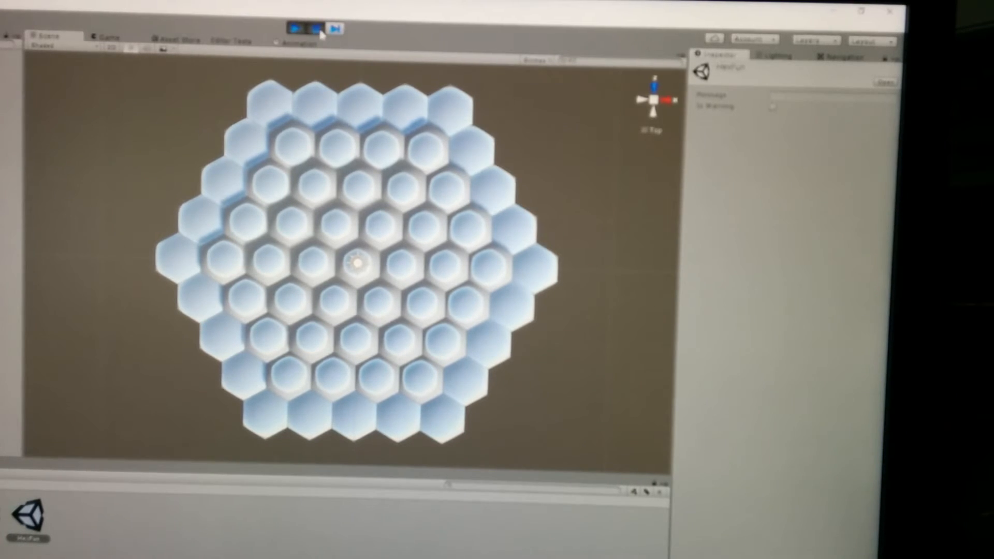
Stop the running hex grid demo so the scene returns to its light and camera.
{"action": "left_click", "coordinate": [297, 28]}
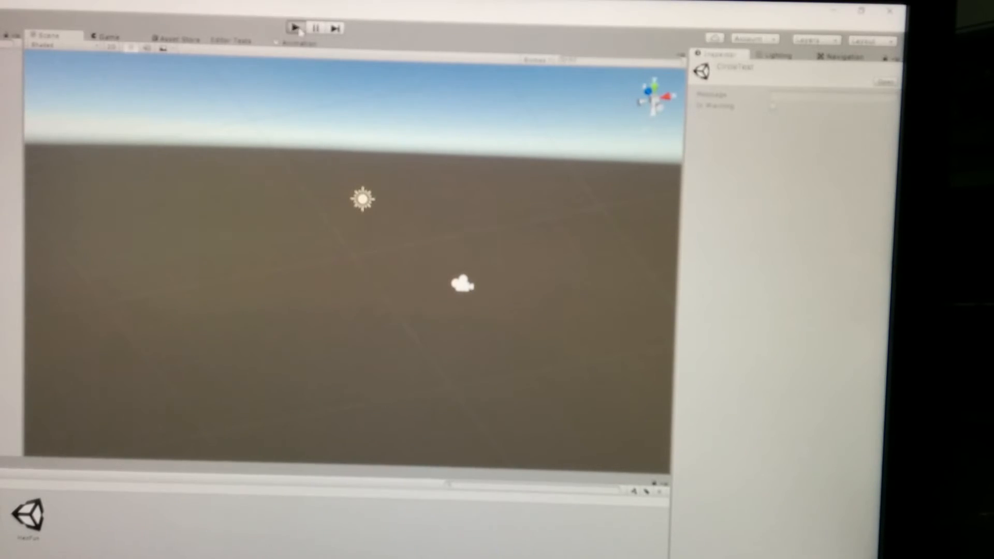
Run the test scene to generate the five low-poly shapes, then stop it.
{"action": "left_click", "coordinate": [293, 27]}
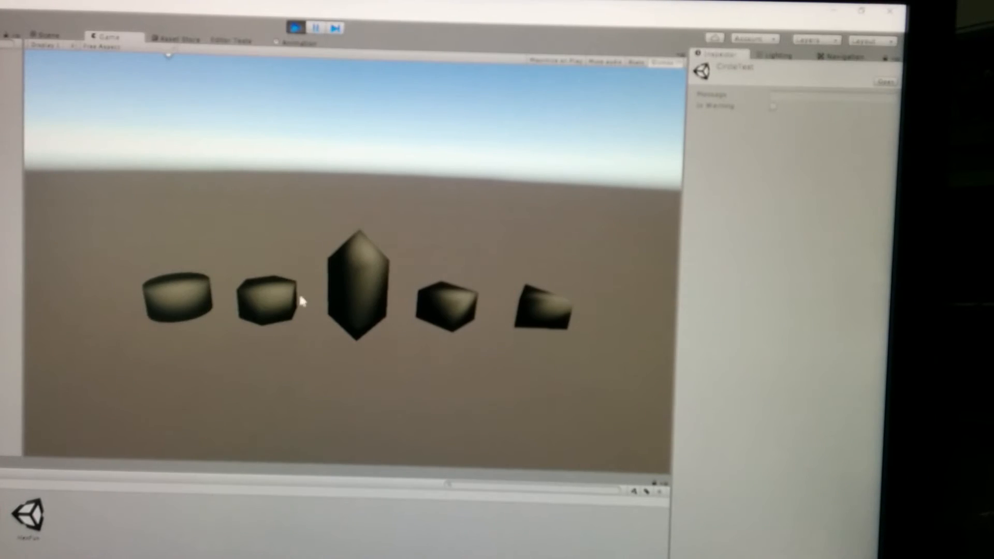
{"action": "mouse_move", "coordinate": [313, 311]}
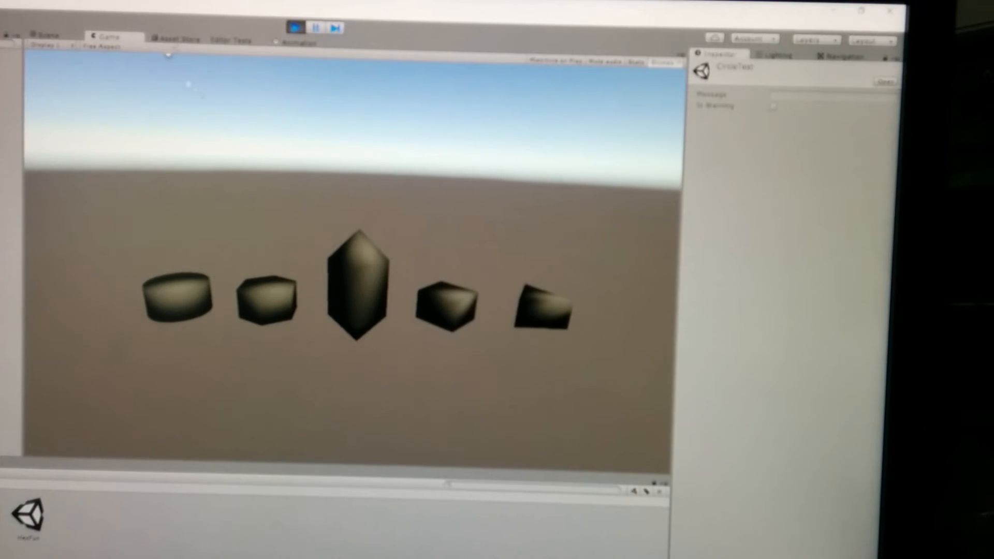
{"action": "left_click", "coordinate": [47, 35]}
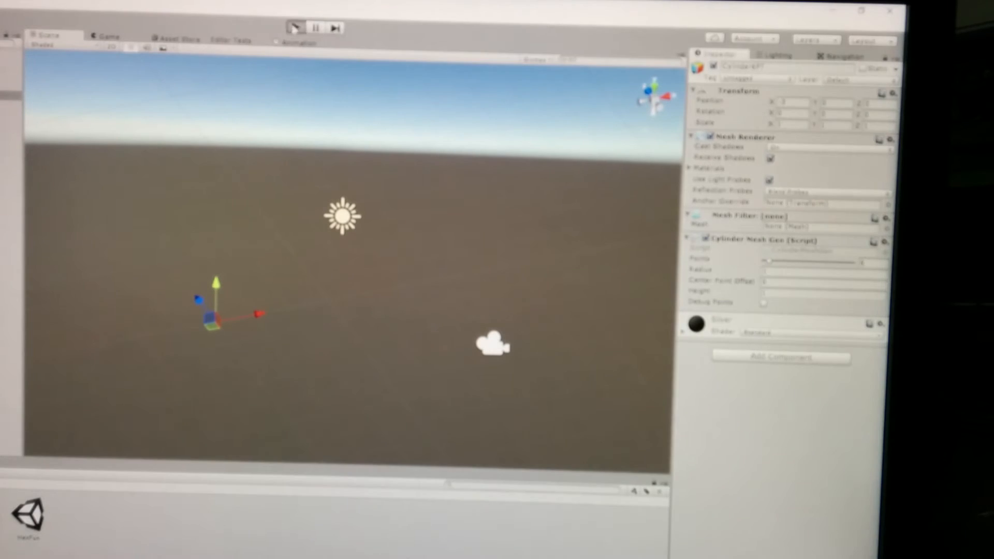
Replay the scene with Debug Points enabled so the hexagon shows numbered vertex labels.
{"action": "left_click", "coordinate": [293, 27]}
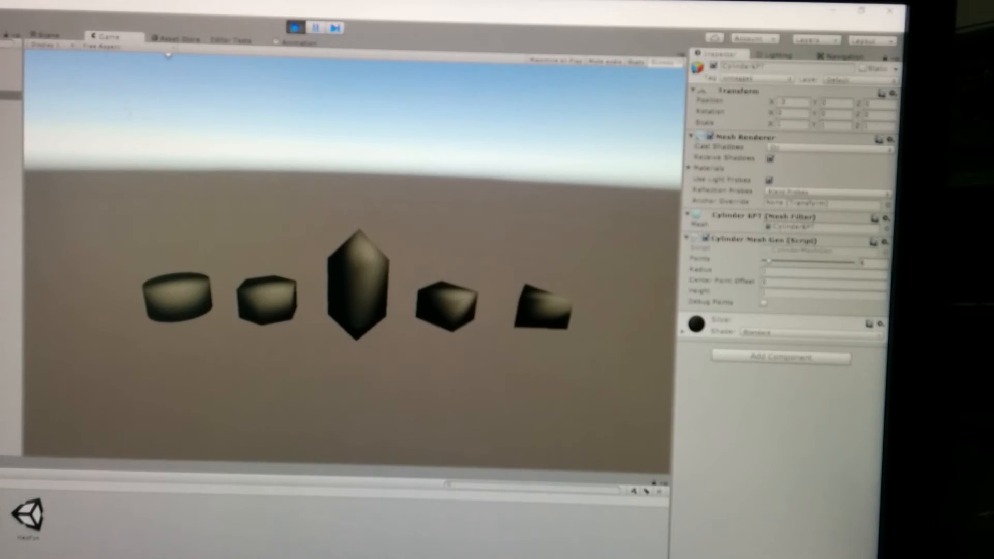
{"action": "left_click", "coordinate": [45, 35]}
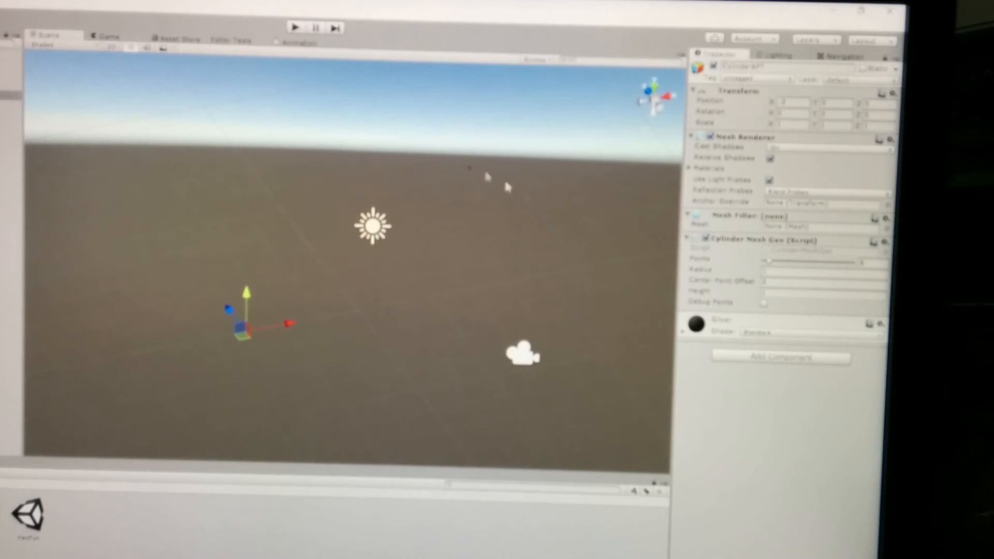
{"action": "left_click", "coordinate": [764, 302]}
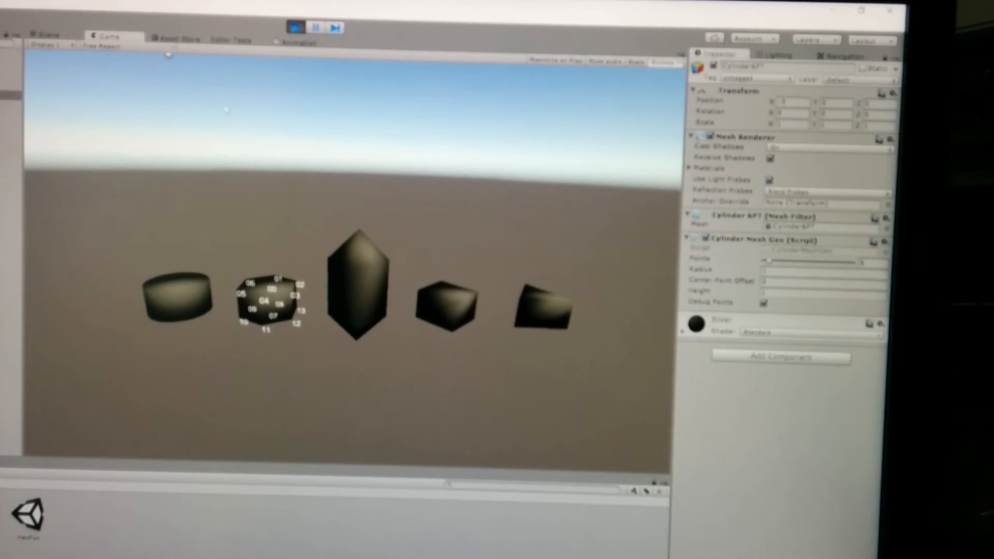
Inspect the running cylinder, hexagon, crystal and cube shapes up close in the Scene view.
{"action": "left_click", "coordinate": [48, 35]}
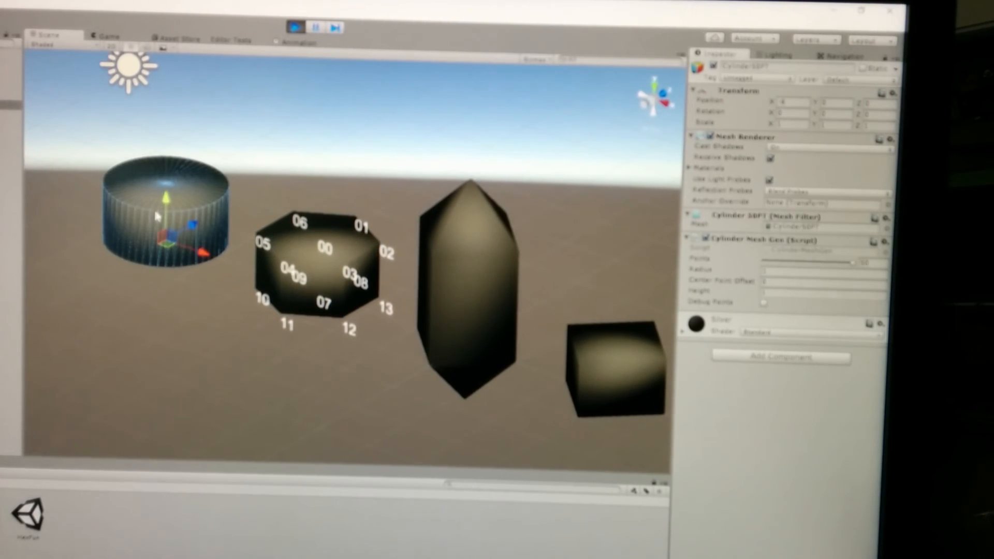
{"action": "mouse_move", "coordinate": [164, 227]}
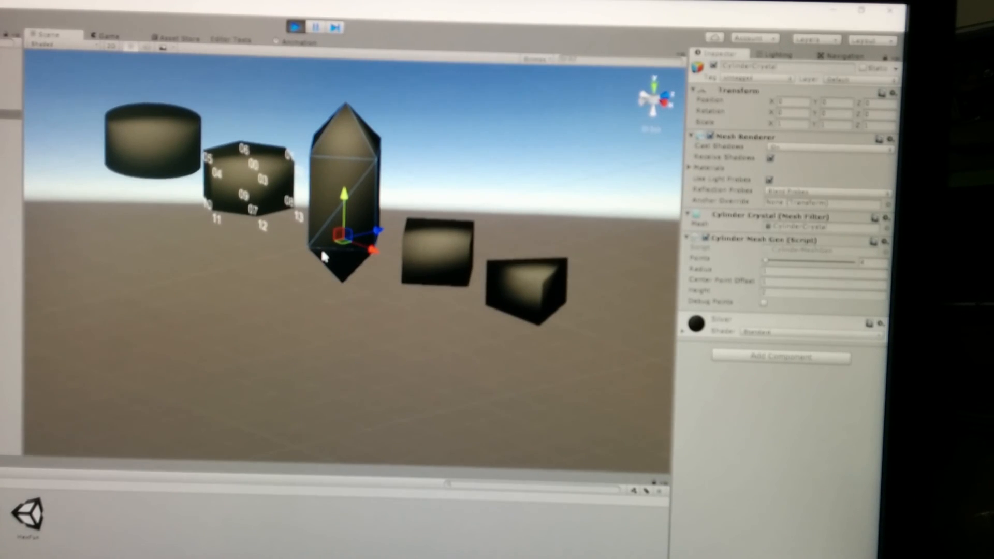
{"action": "mouse_move", "coordinate": [308, 263]}
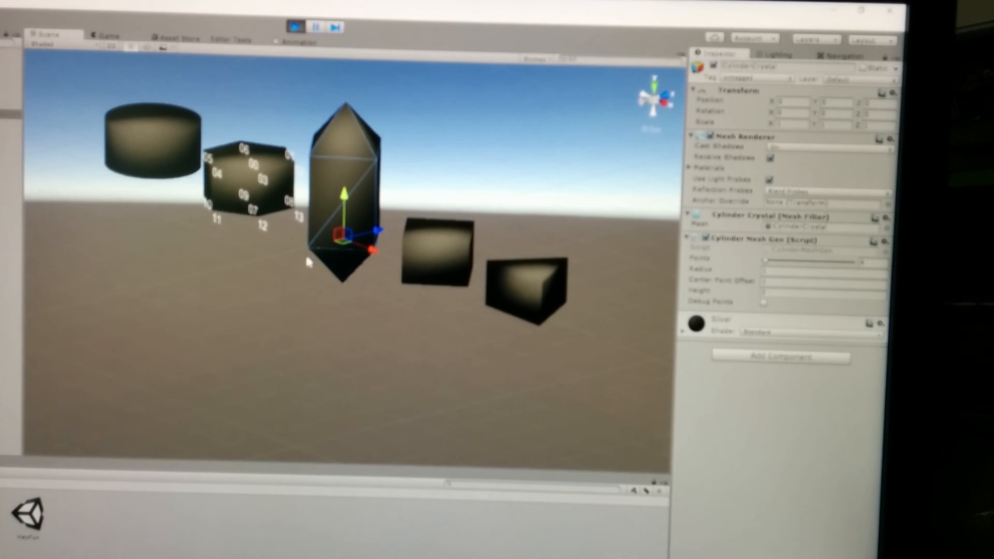